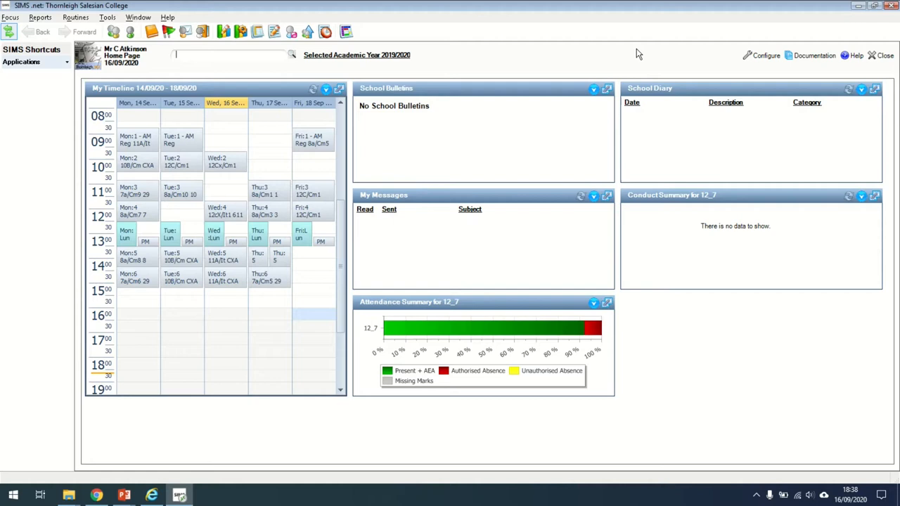
pyautogui.moveTo(702, 135)
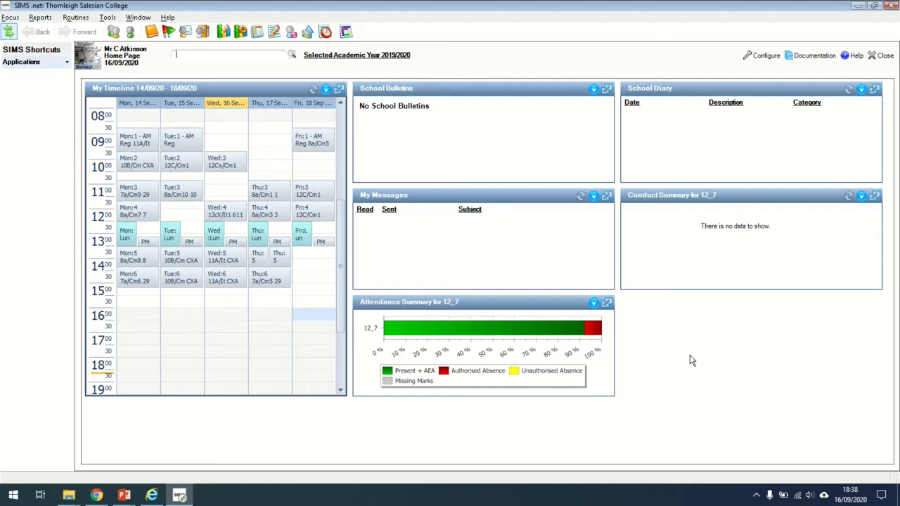
pyautogui.moveTo(168, 182)
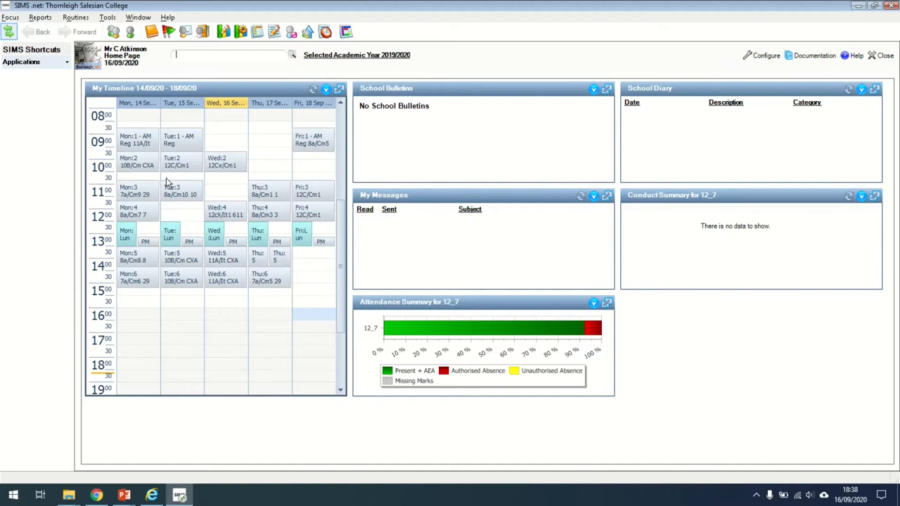
# Open the 11A/It CXA register, view a mark's right-click options, then show the My List Entry page.
pyautogui.click(137, 139)
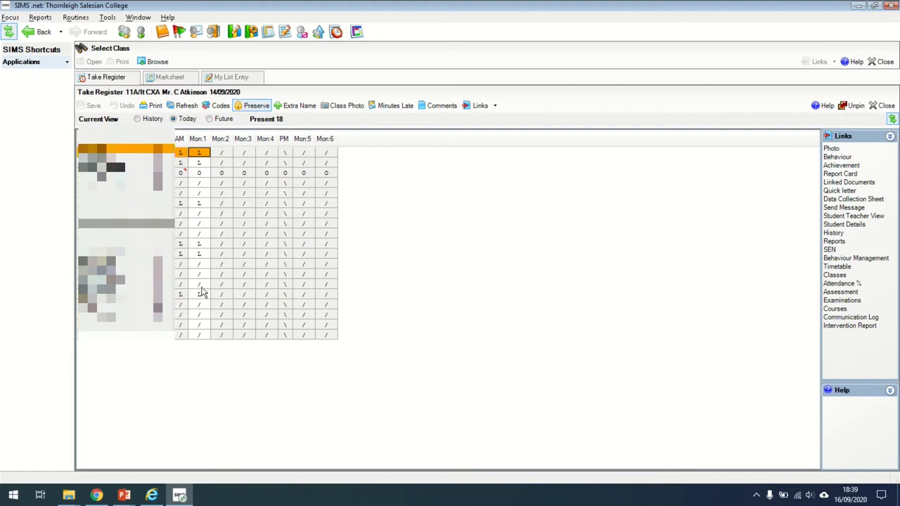
pyautogui.moveTo(202, 318)
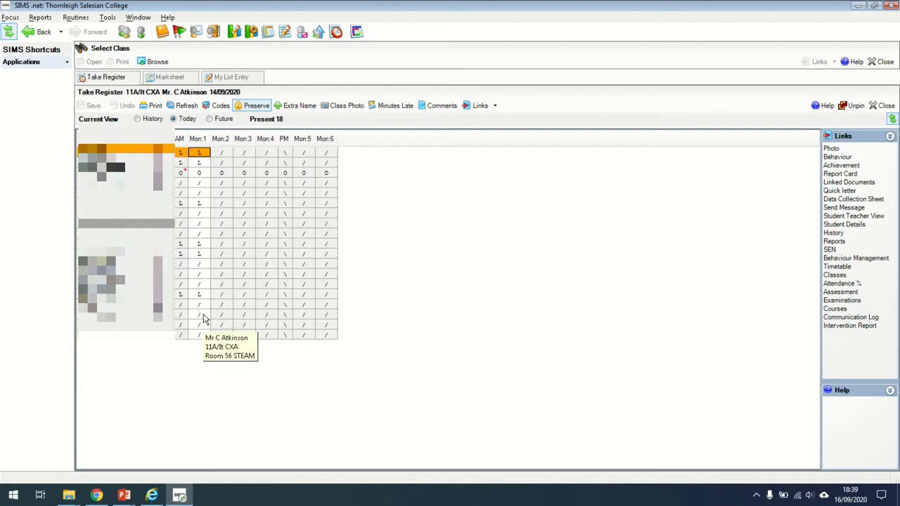
pyautogui.rightClick(204, 162)
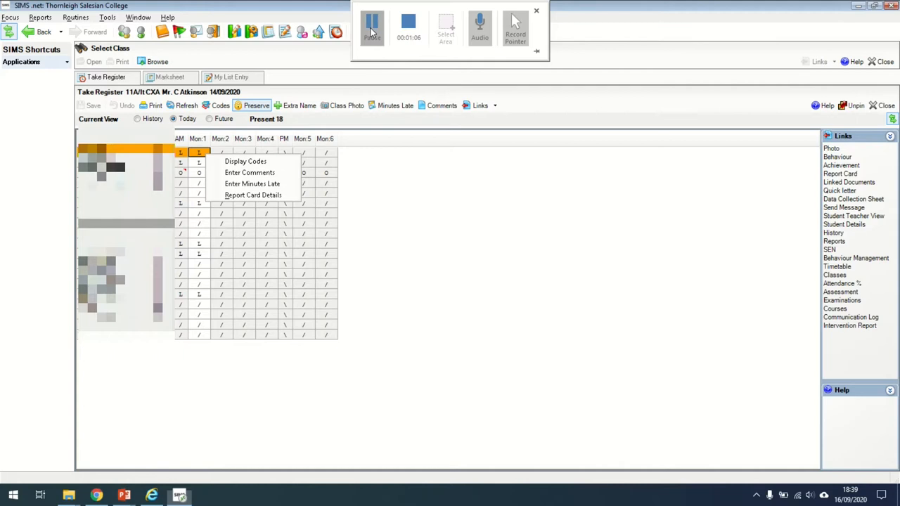
pyautogui.click(216, 105)
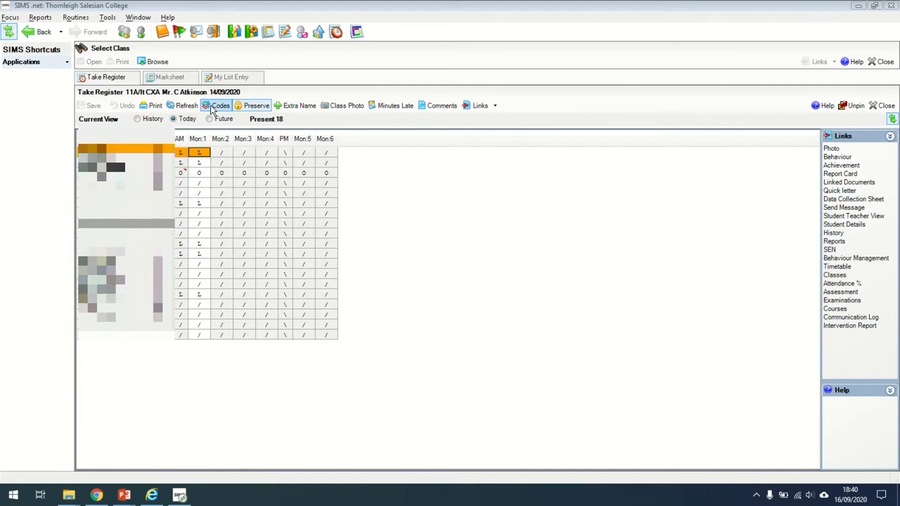
pyautogui.click(231, 76)
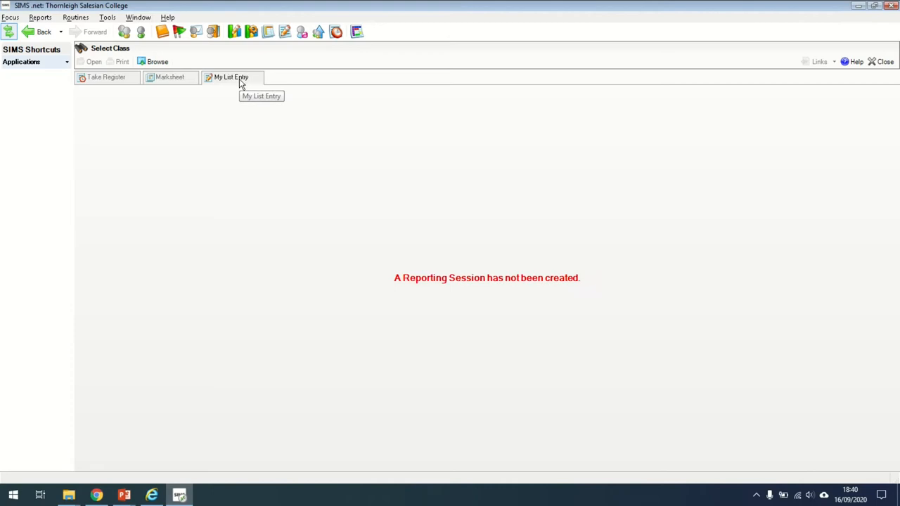
# Return to the Take Register screen for 11A/It CXA with its Name and Reg columns.
pyautogui.click(106, 76)
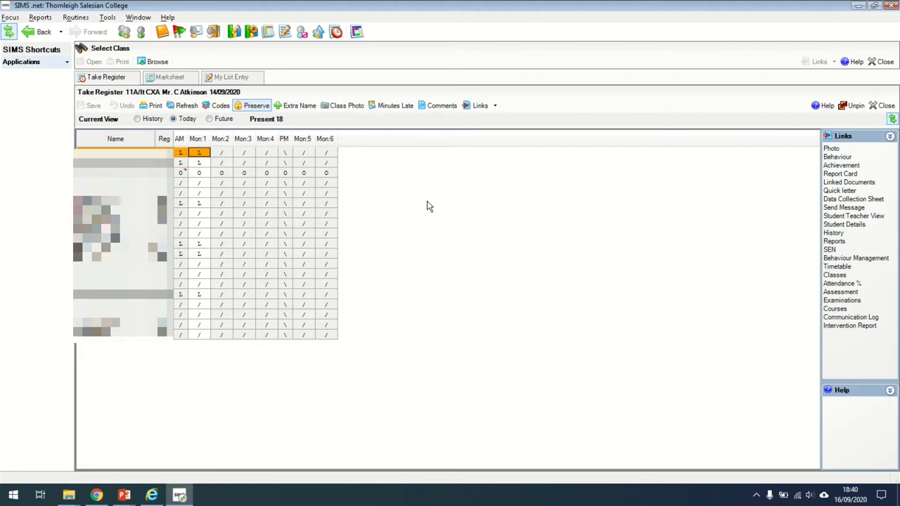
pyautogui.moveTo(767, 348)
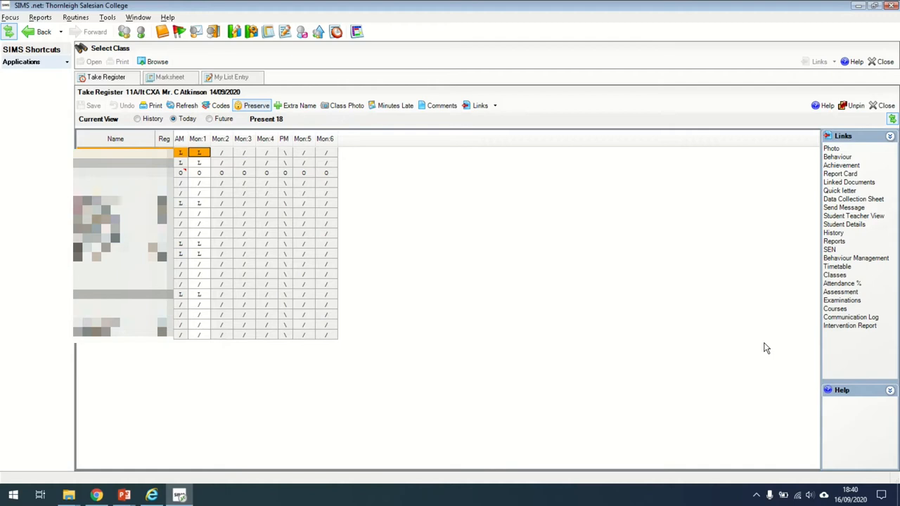
pyautogui.moveTo(774, 211)
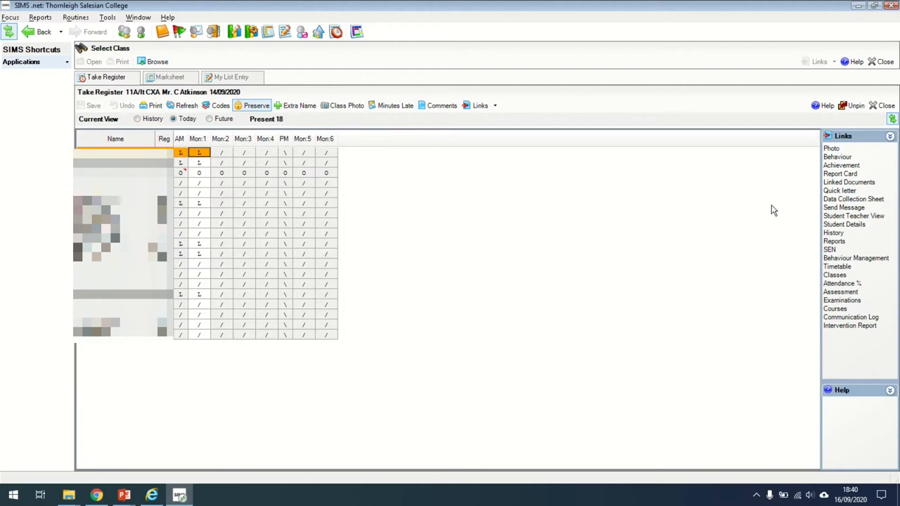
pyautogui.moveTo(795, 252)
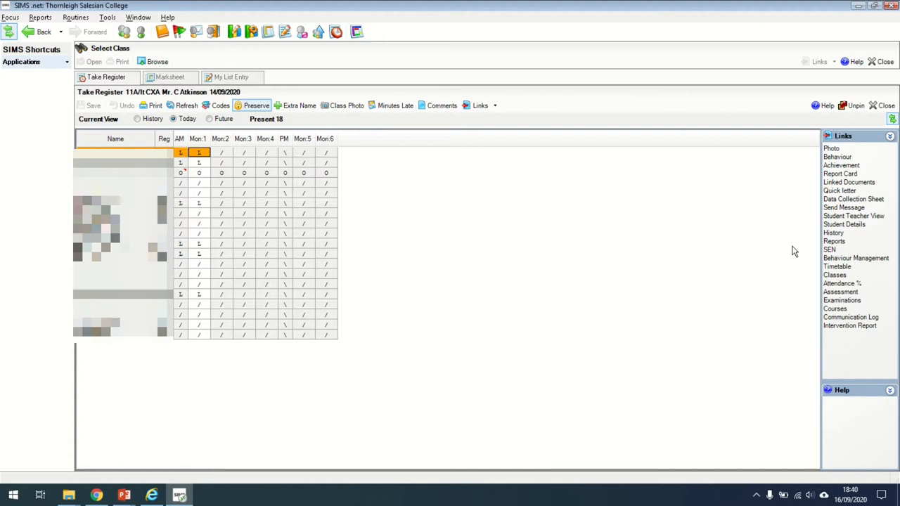
pyautogui.moveTo(847, 253)
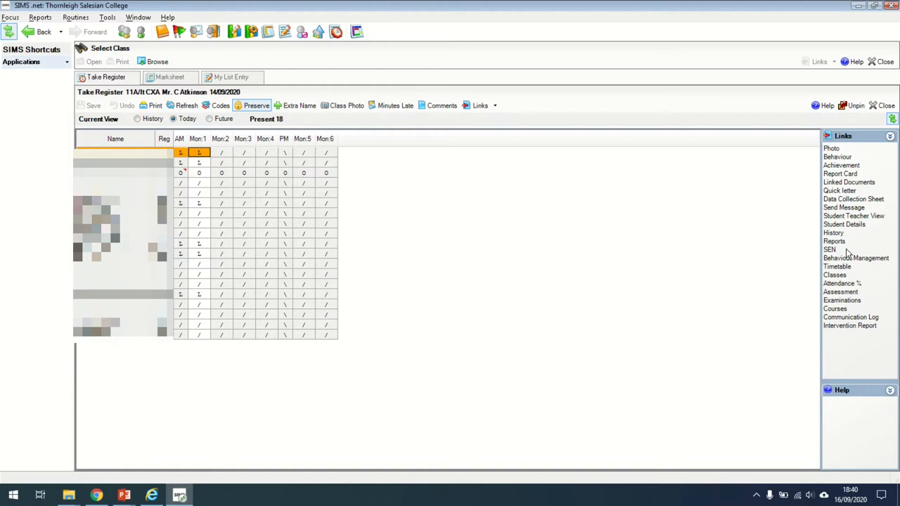
pyautogui.moveTo(760, 284)
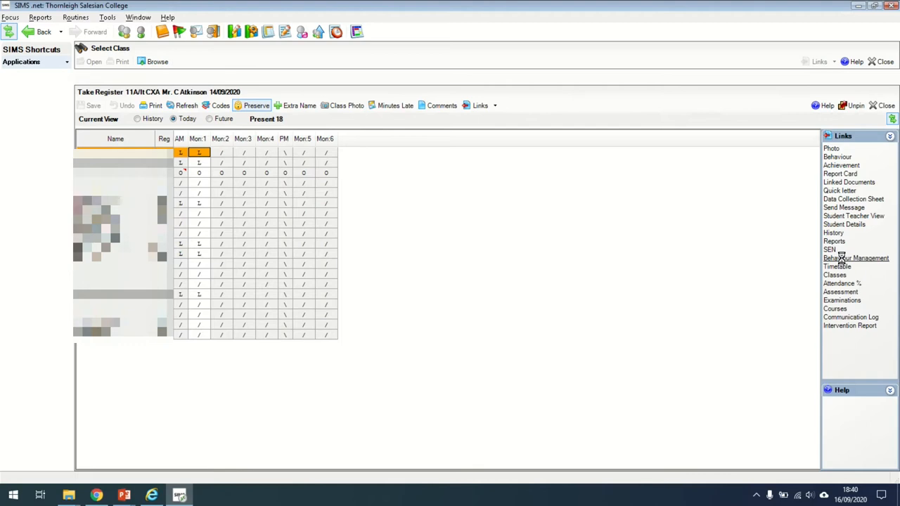
# Open the student's Behaviour Management record, check the incident Status field and start Add Detention.
pyautogui.click(857, 259)
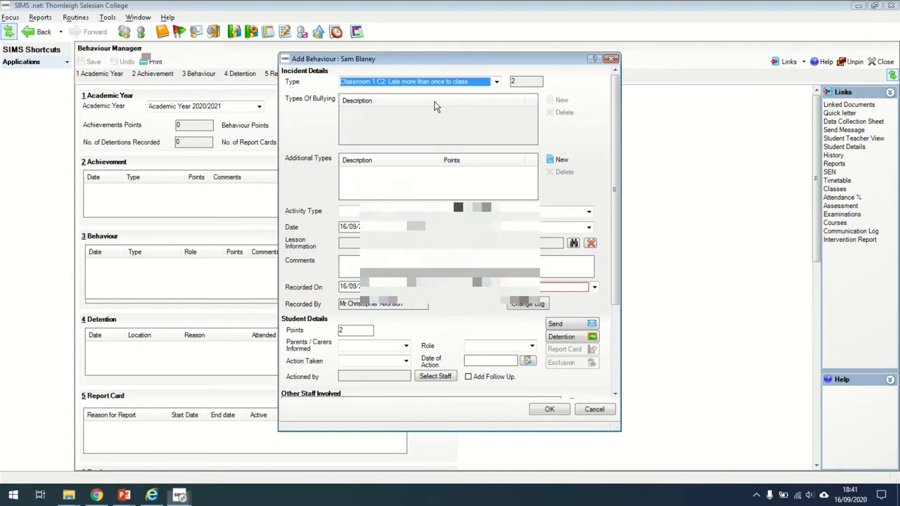
pyautogui.moveTo(576, 253)
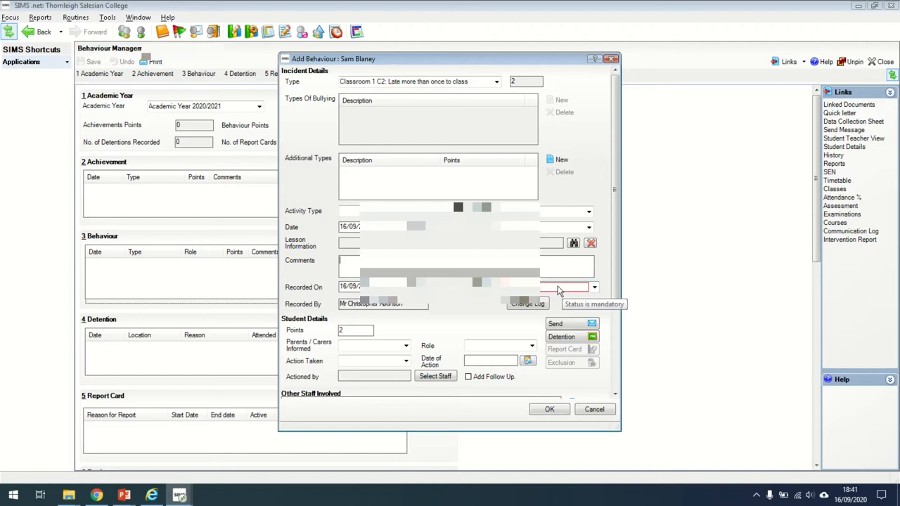
pyautogui.click(594, 287)
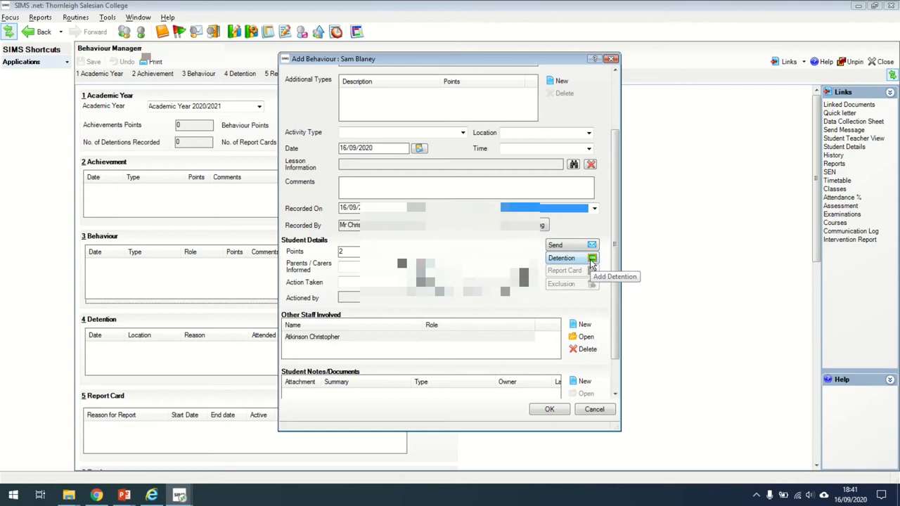
pyautogui.click(348, 274)
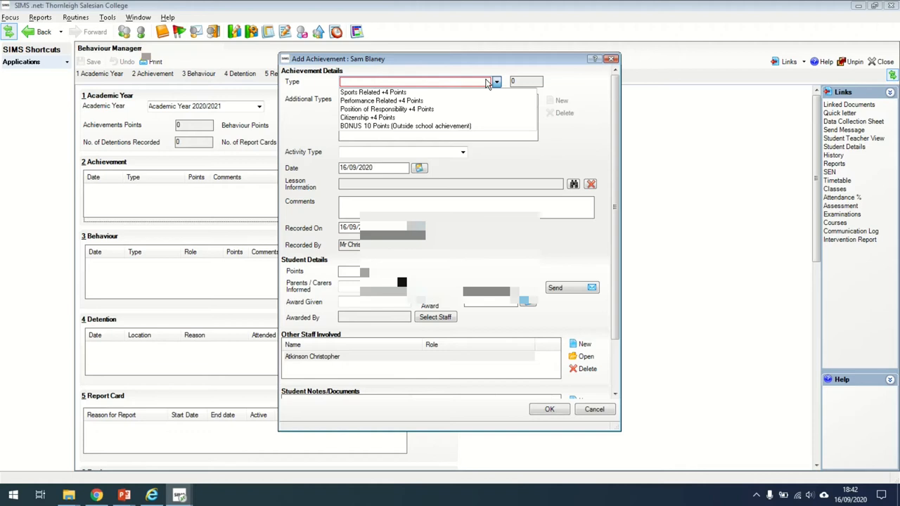
# Review the Add Achievement Type list, then close Behaviour Manager back to the register.
pyautogui.click(594, 410)
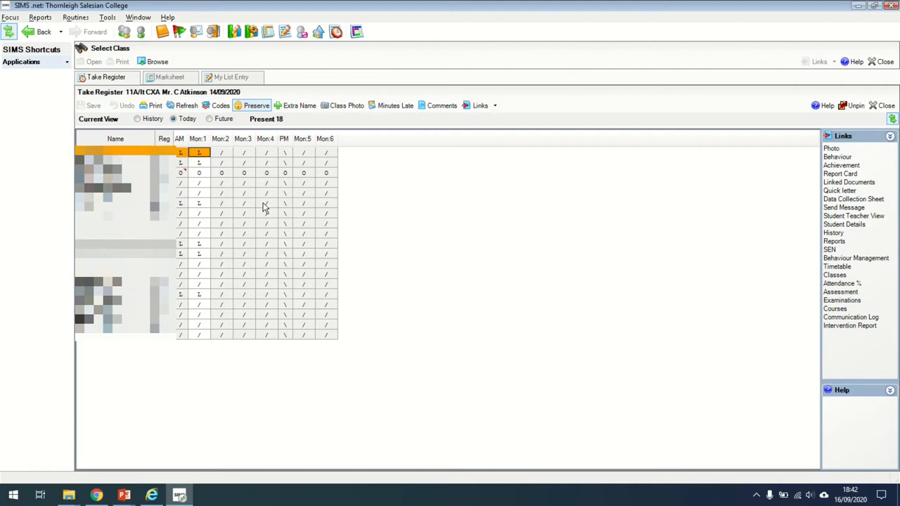
# Close the Take Register screen and return to the Home Page.
pyautogui.click(884, 105)
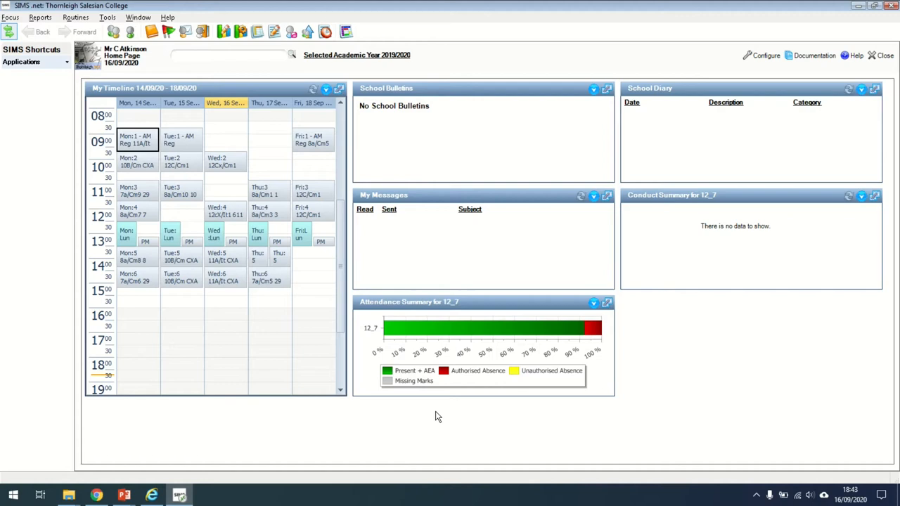
pyautogui.moveTo(762, 57)
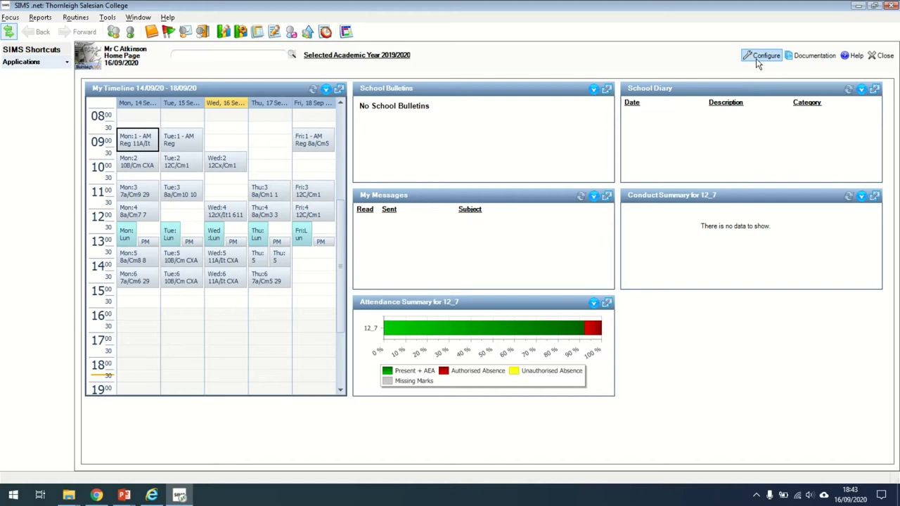
# Add a Conduct Summary panel to the home page layout beside Attendance Summary and confirm.
pyautogui.click(762, 54)
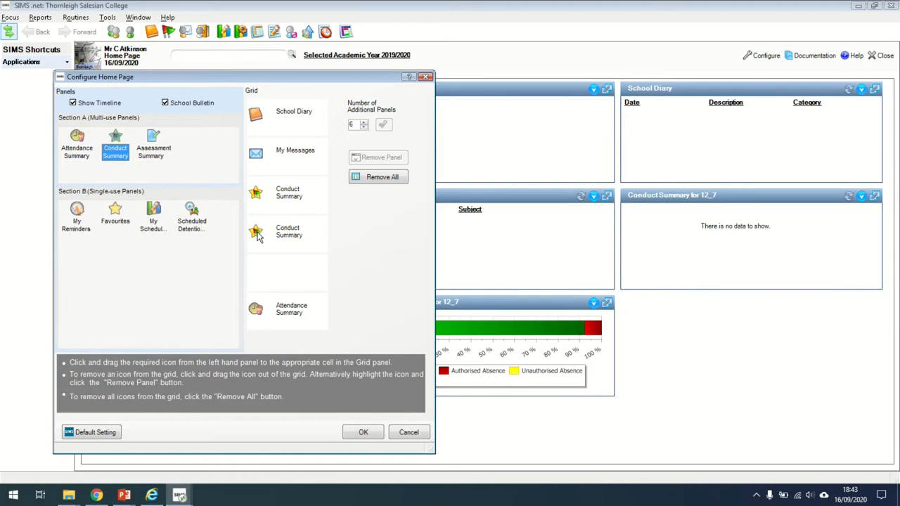
pyautogui.click(363, 432)
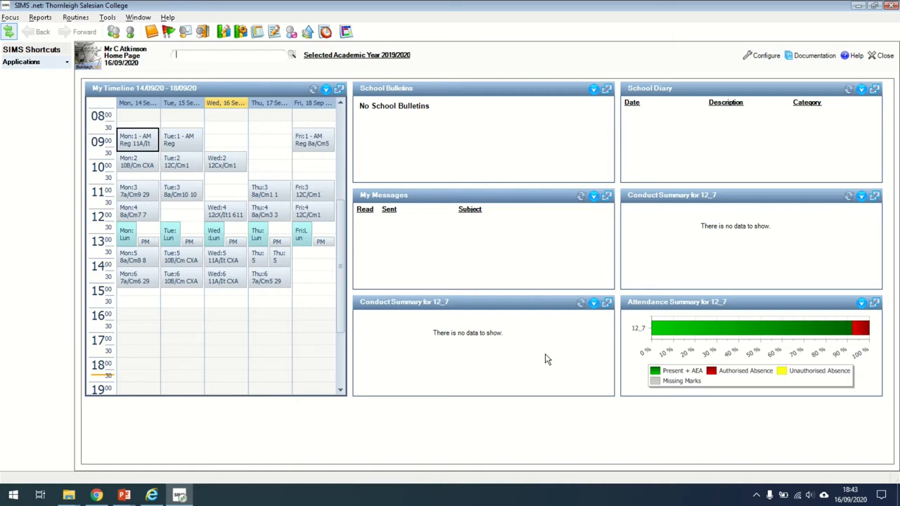
pyautogui.click(593, 303)
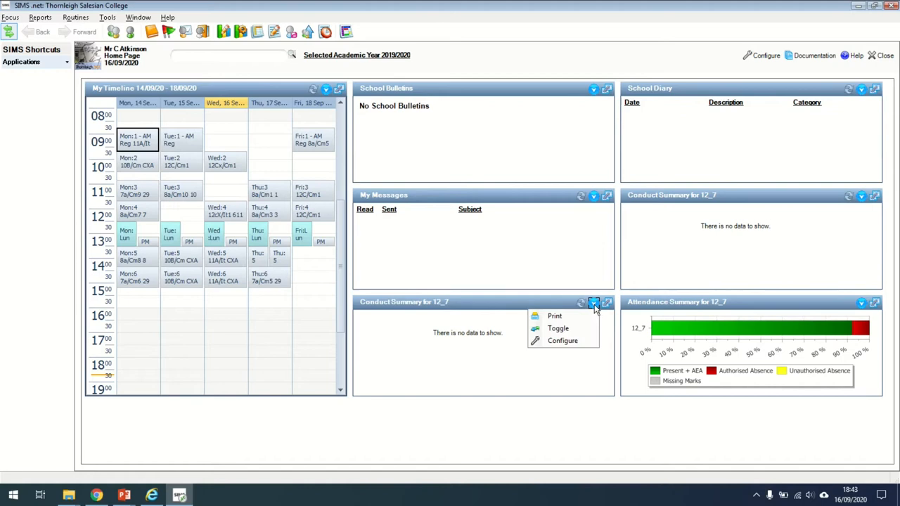
pyautogui.moveTo(577, 345)
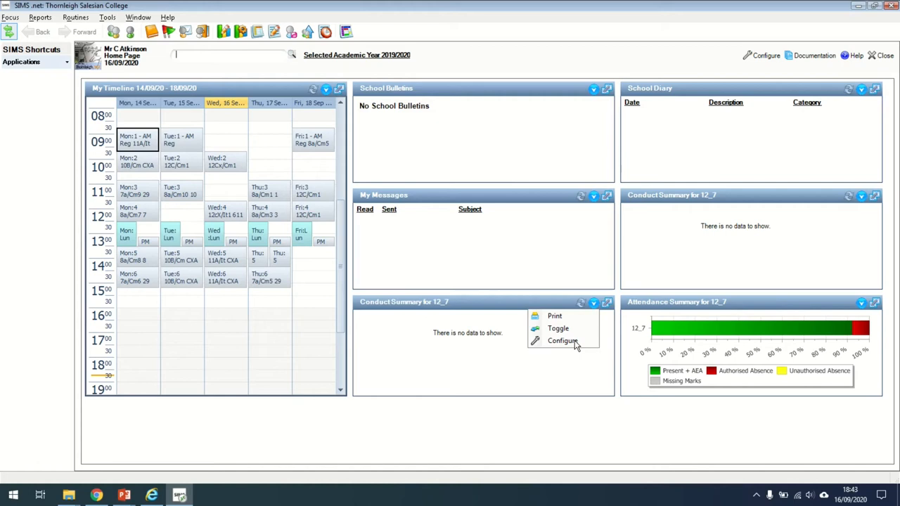
# Configure the new Conduct Summary panel with its Cycle set to Previous Day.
pyautogui.click(562, 340)
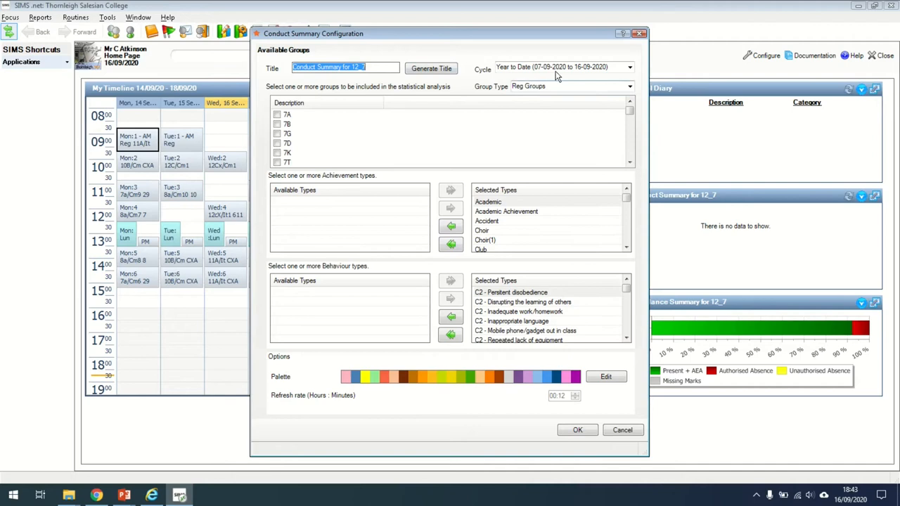
pyautogui.click(627, 68)
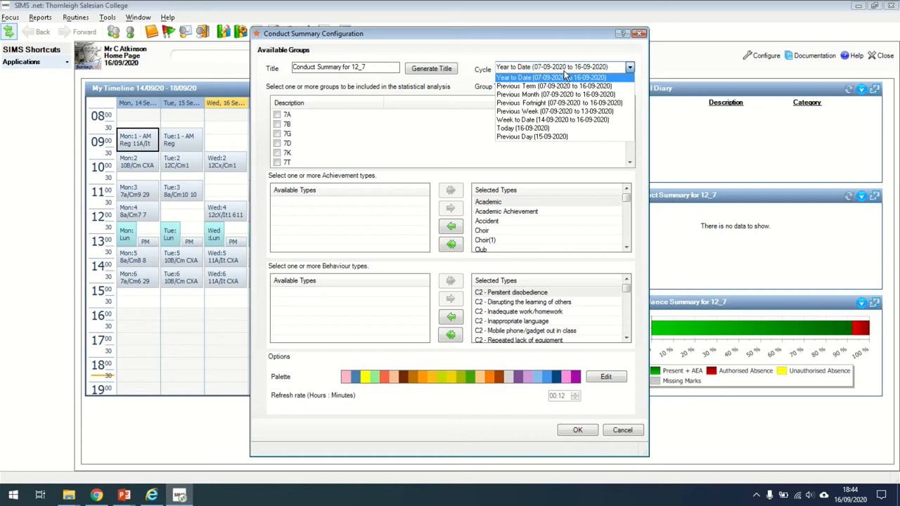
pyautogui.click(531, 136)
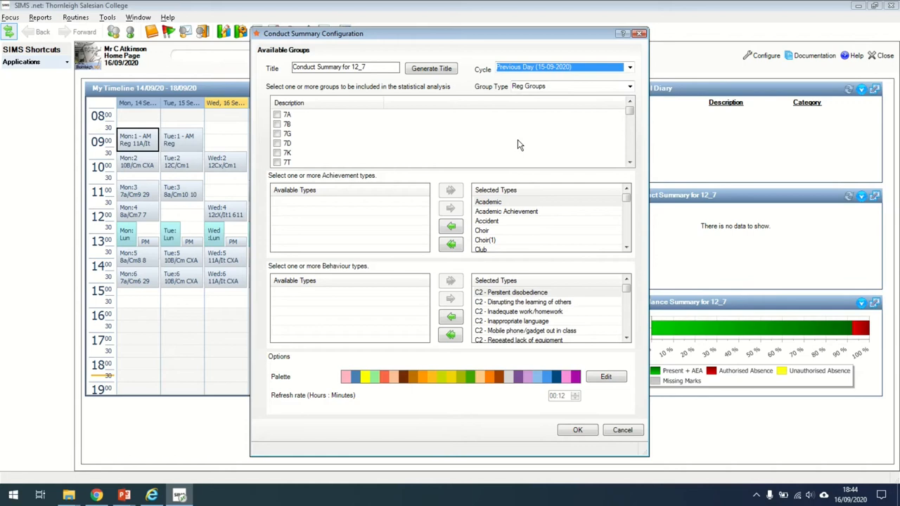
pyautogui.moveTo(394, 245)
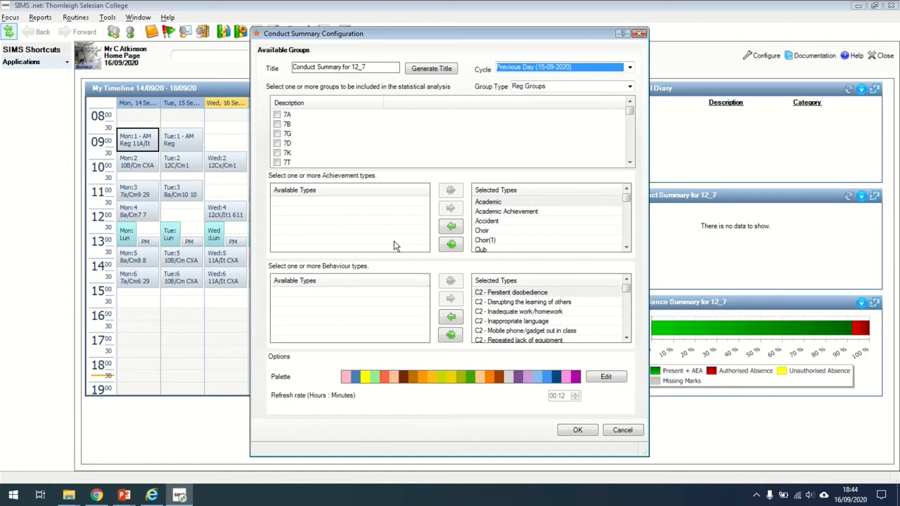
pyautogui.moveTo(489, 268)
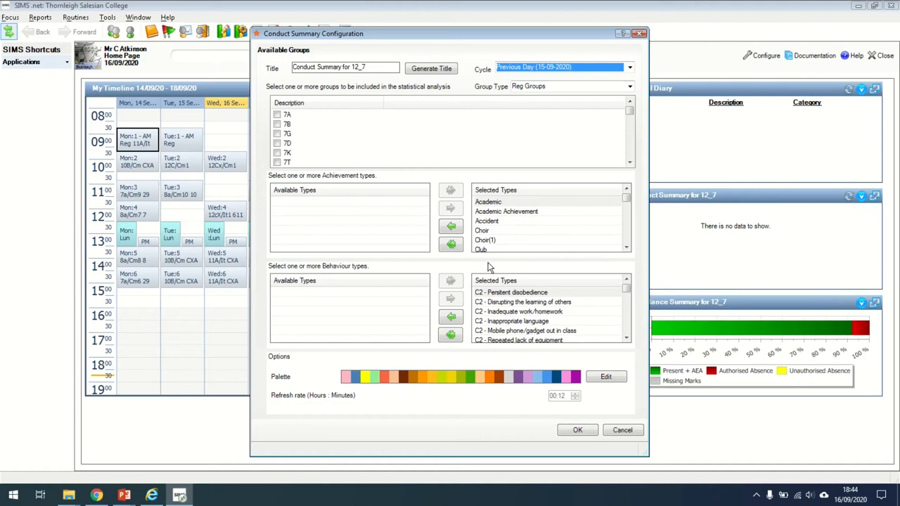
pyautogui.moveTo(512, 259)
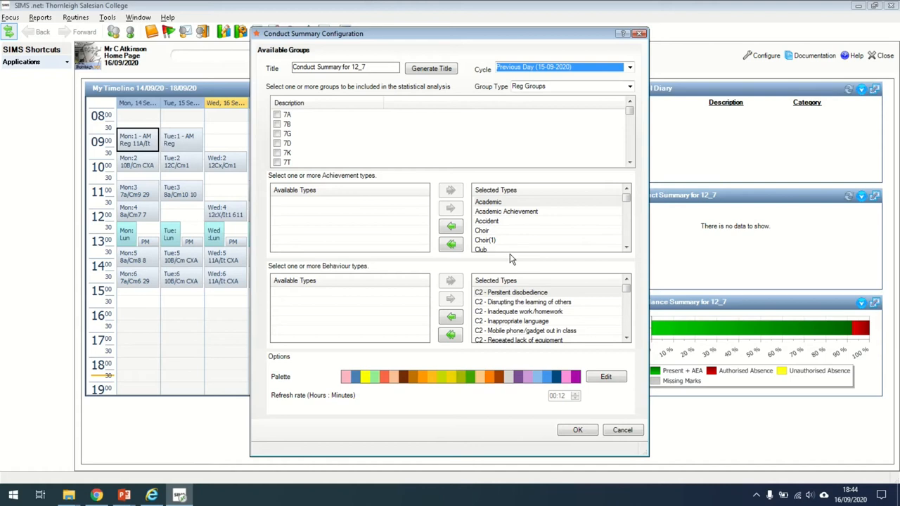
pyautogui.moveTo(507, 359)
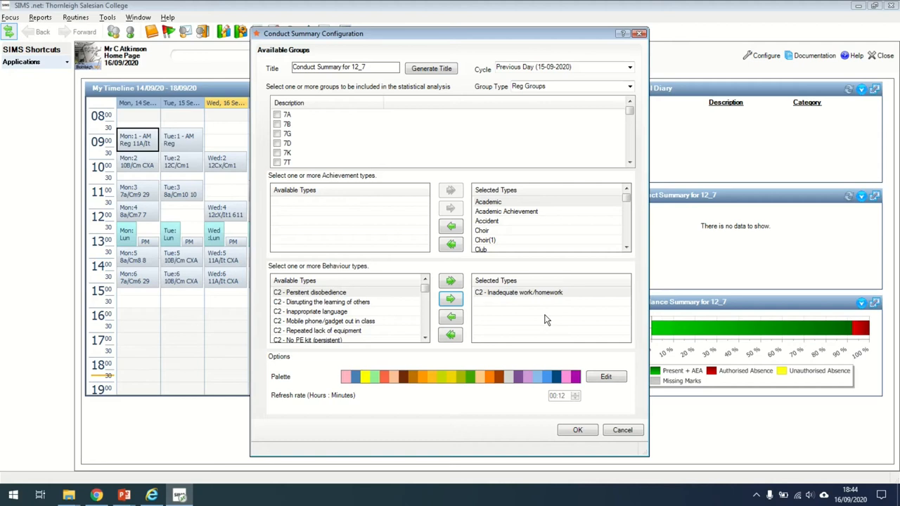
# Keep only C2 - Inadequate work/homework, set Previous Month for 12_7 and title the panel 'Behaviour'.
pyautogui.click(577, 430)
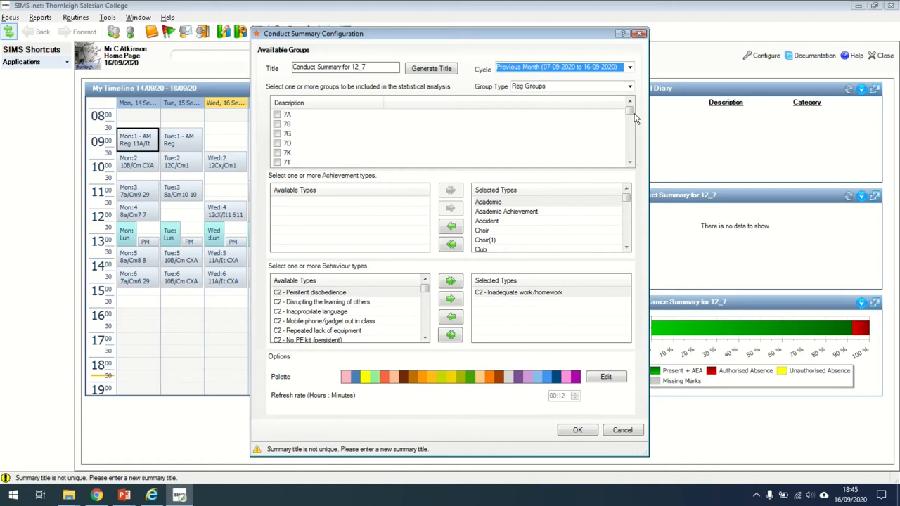
pyautogui.scroll(-3)
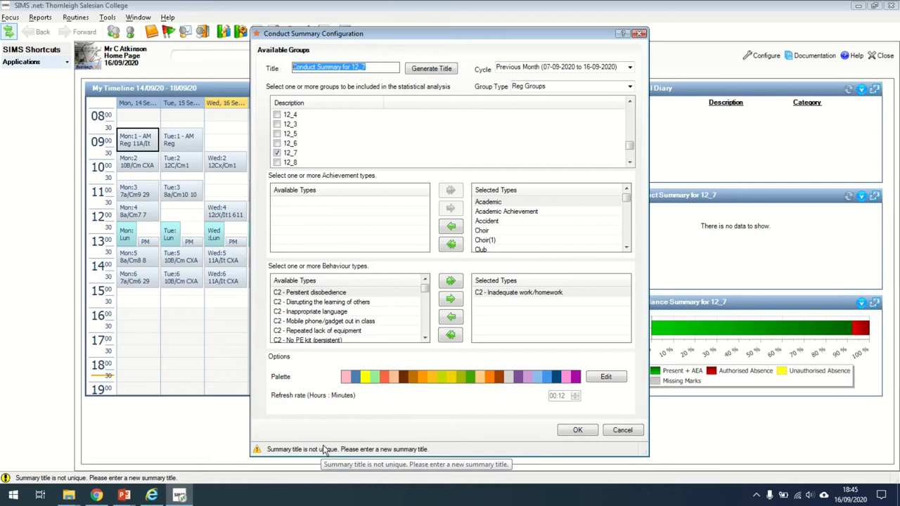
pyautogui.write('Behaviour')
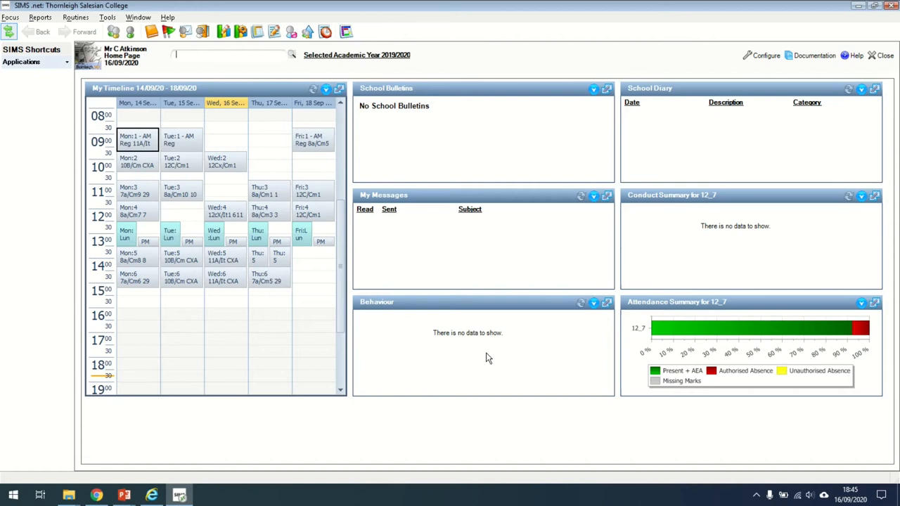
pyautogui.moveTo(458, 304)
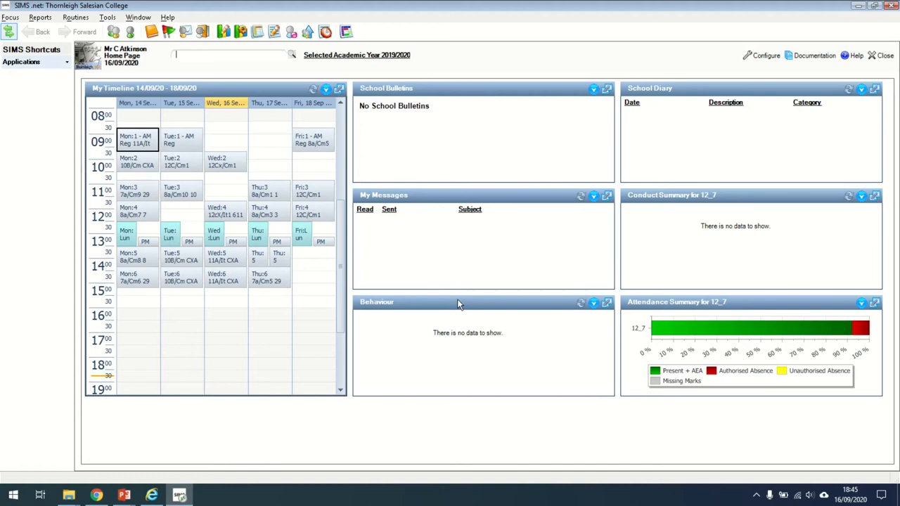
pyautogui.moveTo(439, 349)
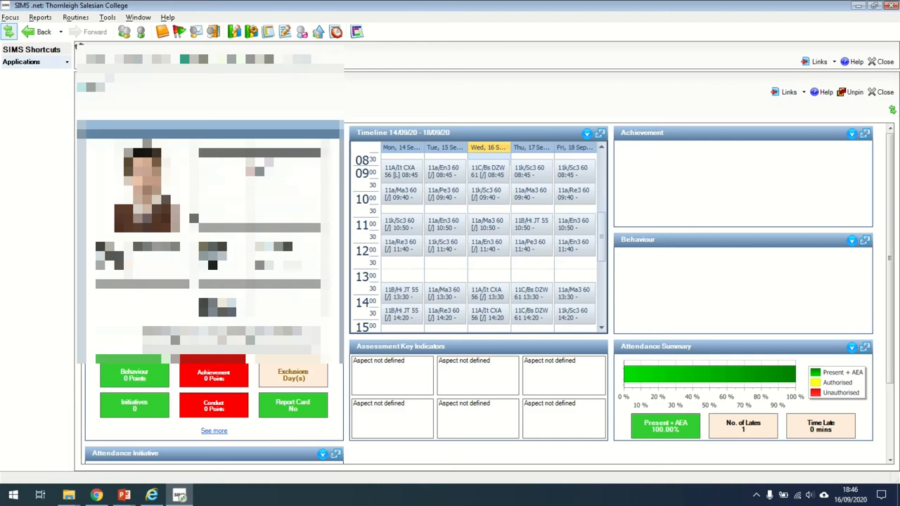
pyautogui.moveTo(782, 106)
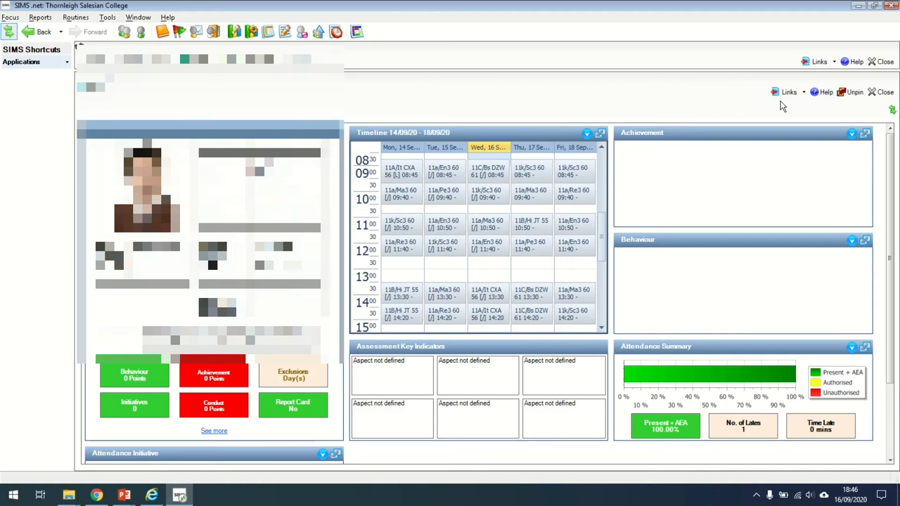
# Open a student's overview page with timetable, behaviour, achievement and attendance summaries.
pyautogui.click(789, 91)
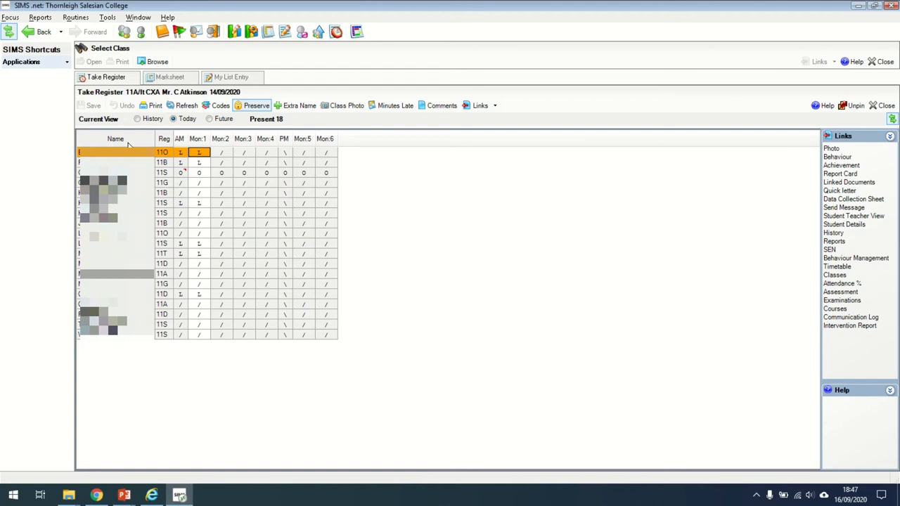
# Add the Gender column beside the names in the 11A/It CXA register.
pyautogui.rightClick(115, 152)
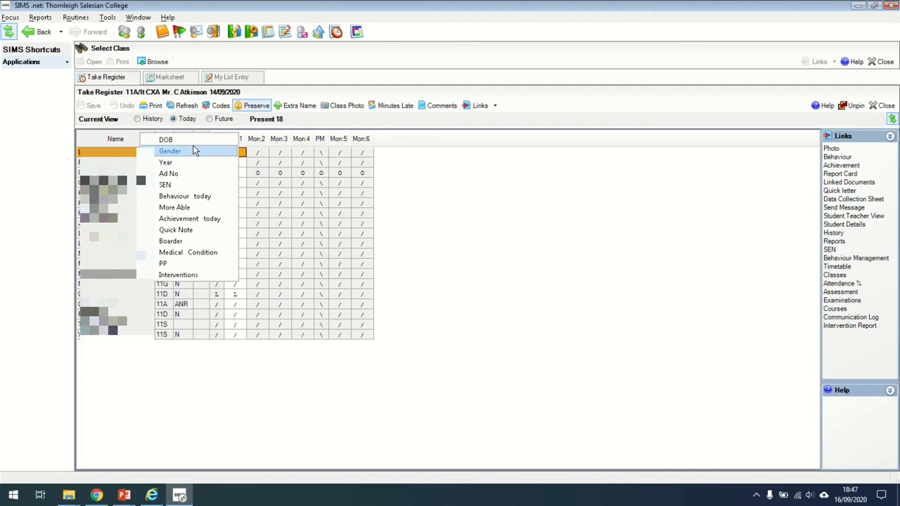
pyautogui.click(169, 151)
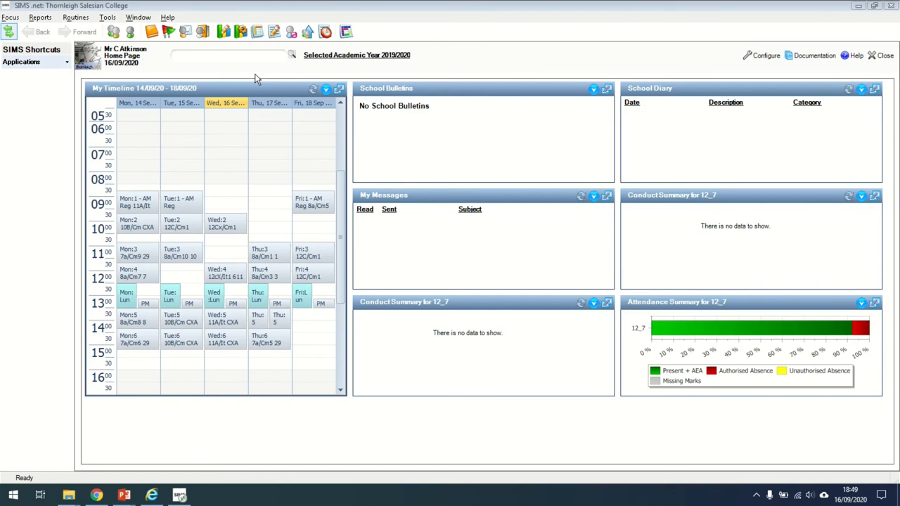
pyautogui.moveTo(131, 32)
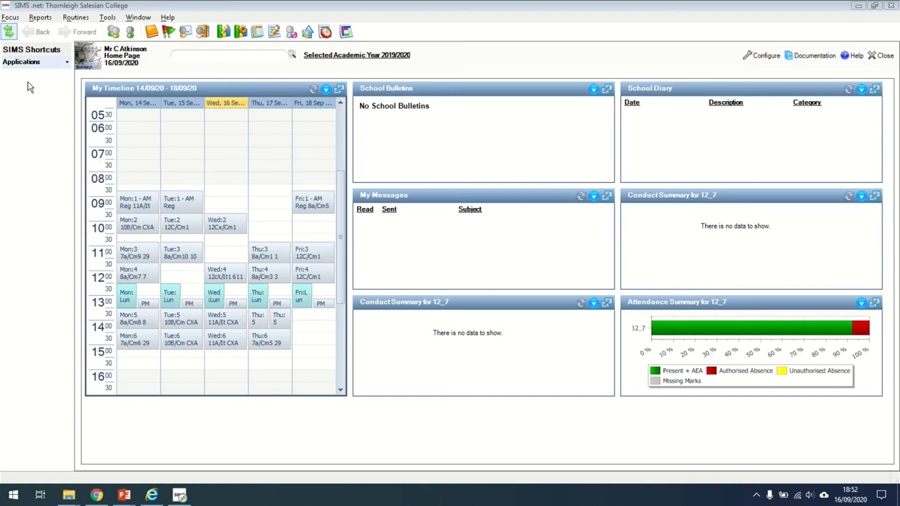
# Browse the Reports menu and the Focus list, landing on the report options such as Design Report.
pyautogui.click(40, 17)
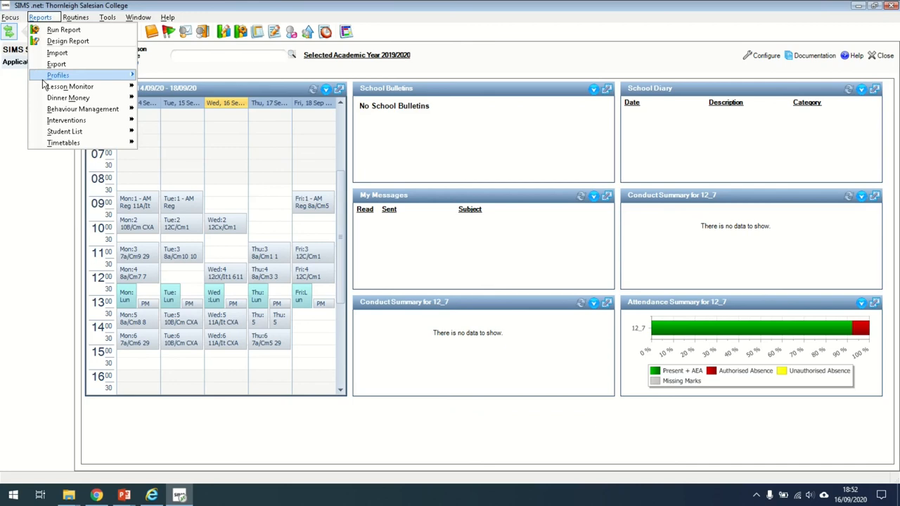
pyautogui.click(9, 17)
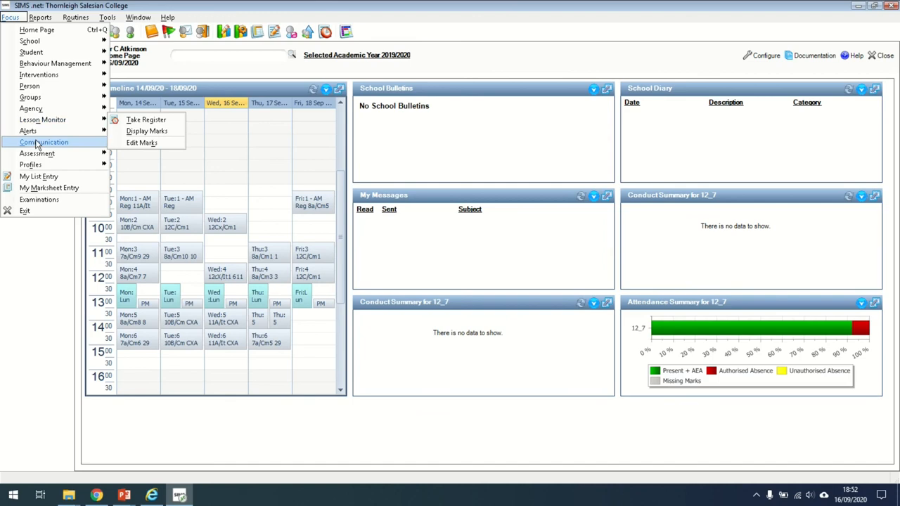
pyautogui.click(39, 16)
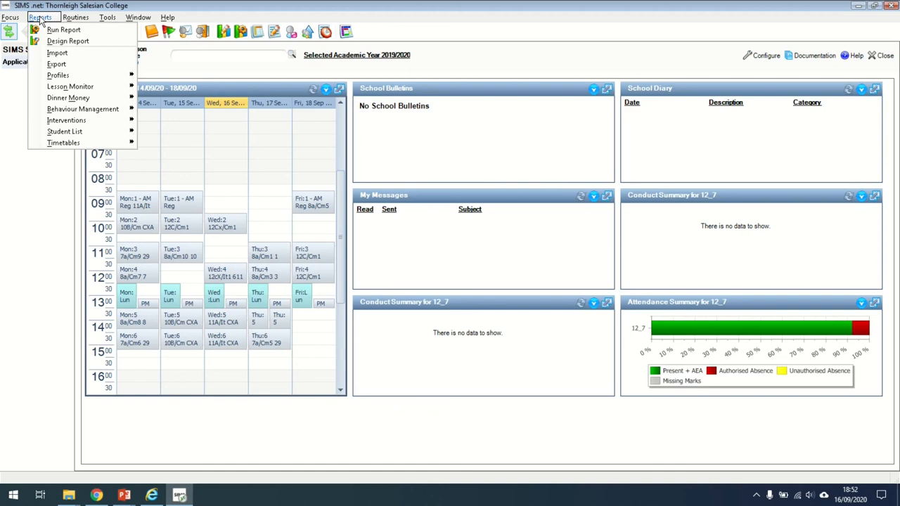
pyautogui.moveTo(68, 40)
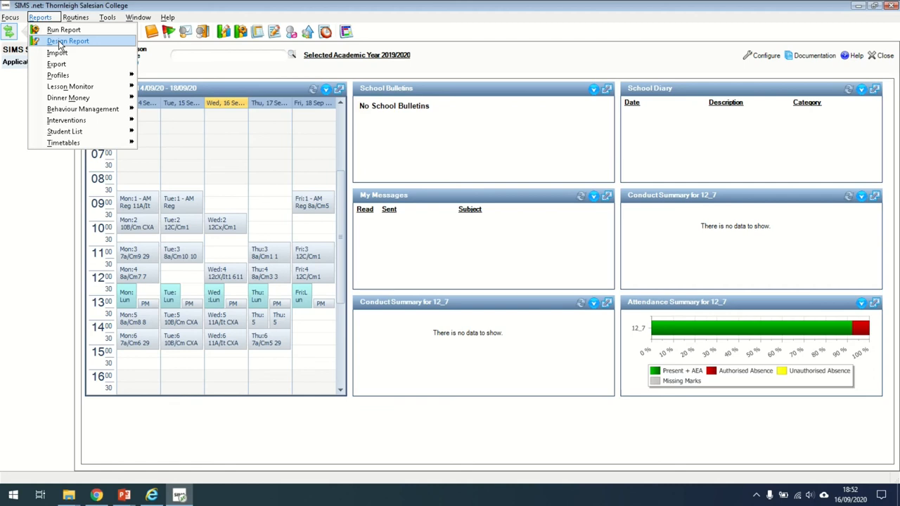